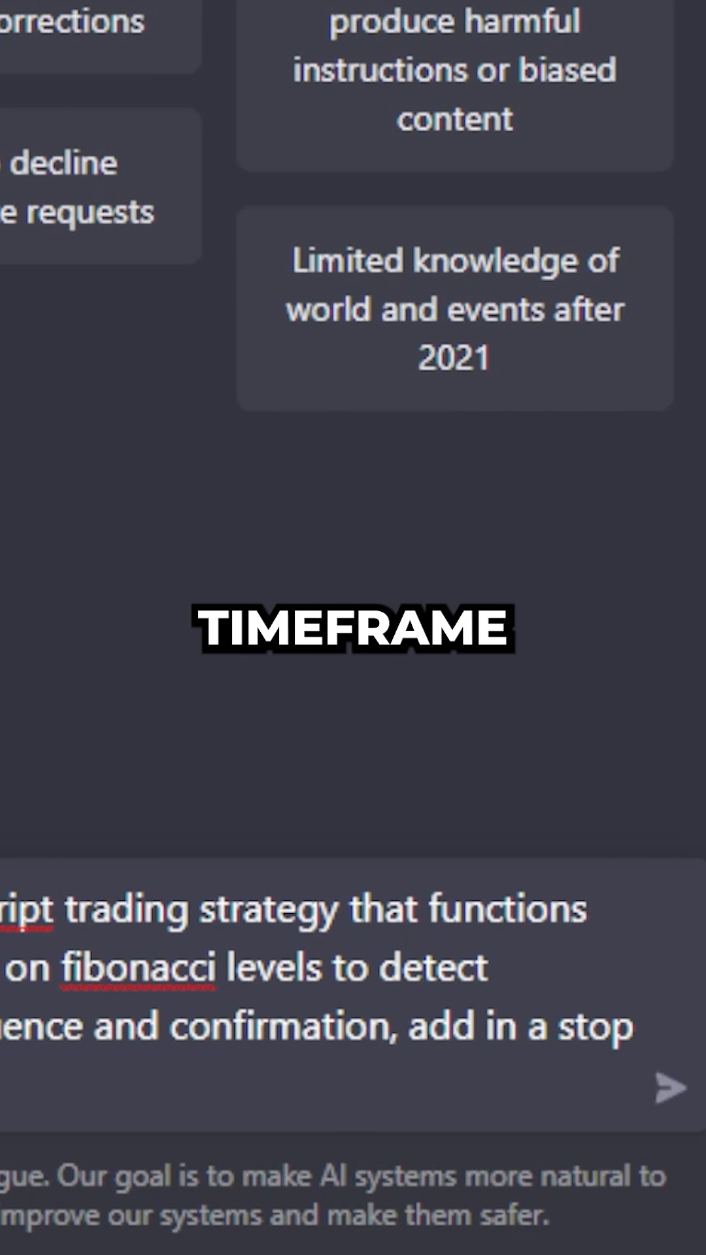
Step: Submit the Fibonacci-breakout, MACD-confirmed strategy request and follow the generated Pine Script
scroll(down, 3)
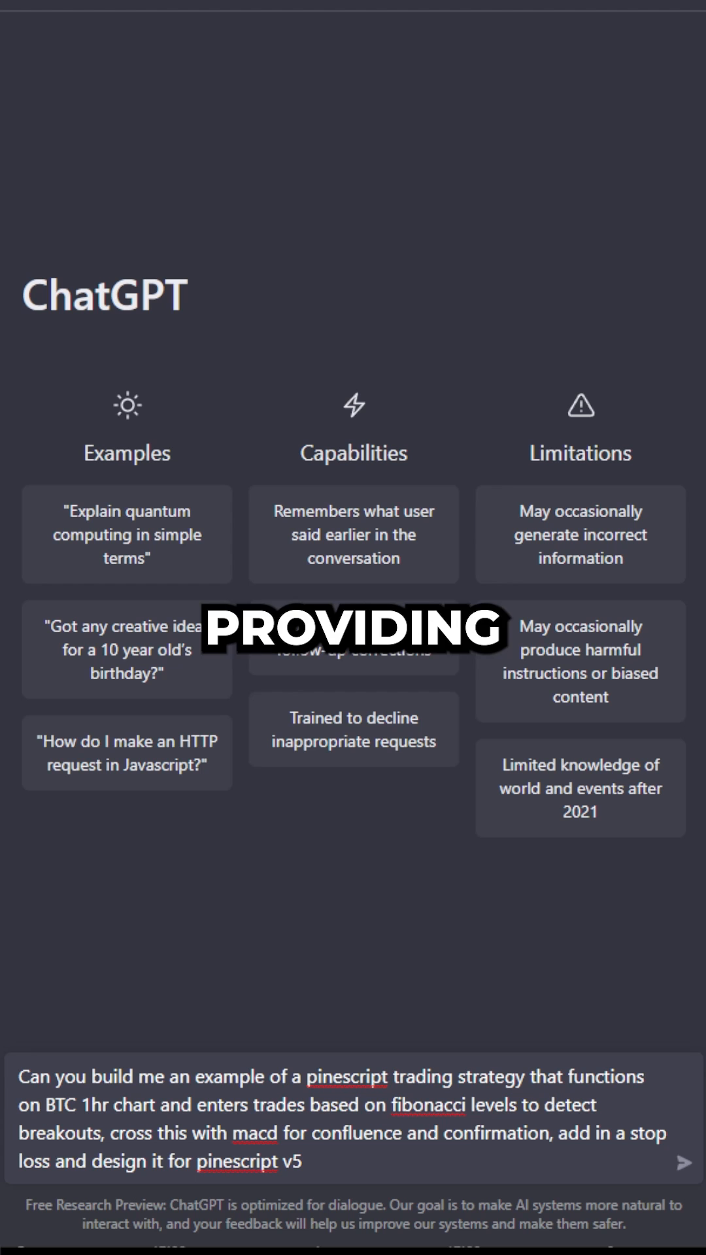
click(682, 1181)
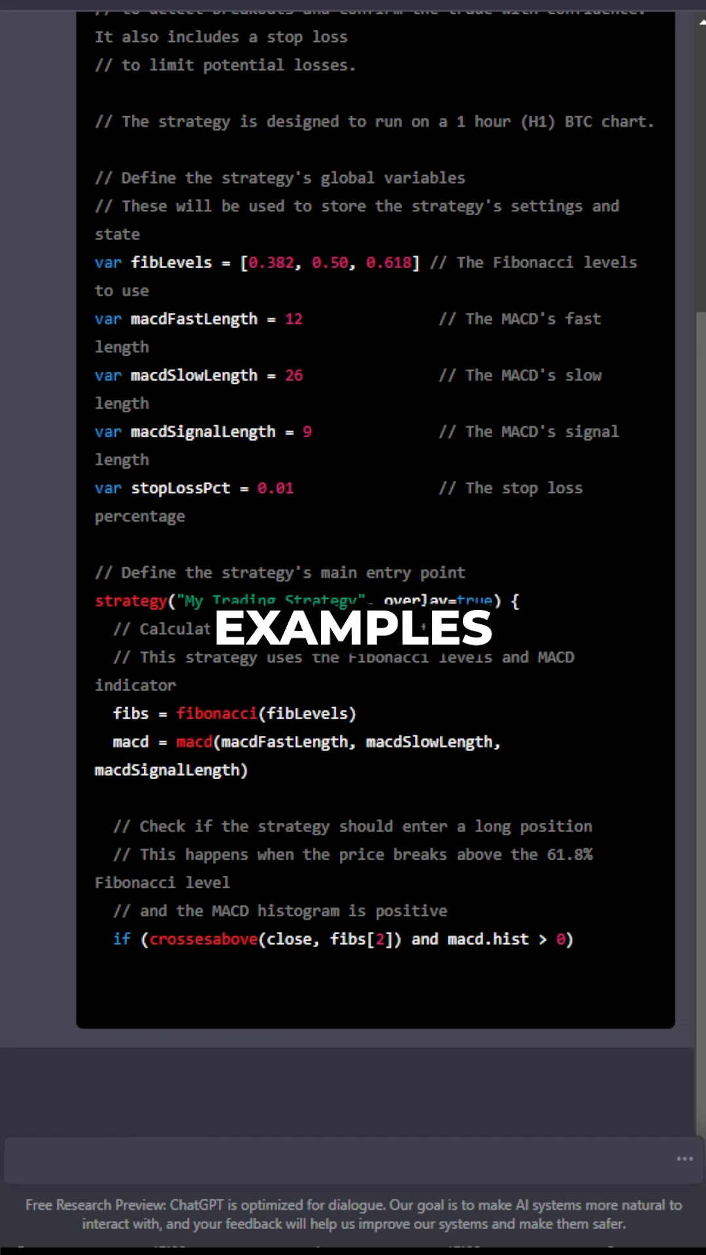
scroll(down, 3)
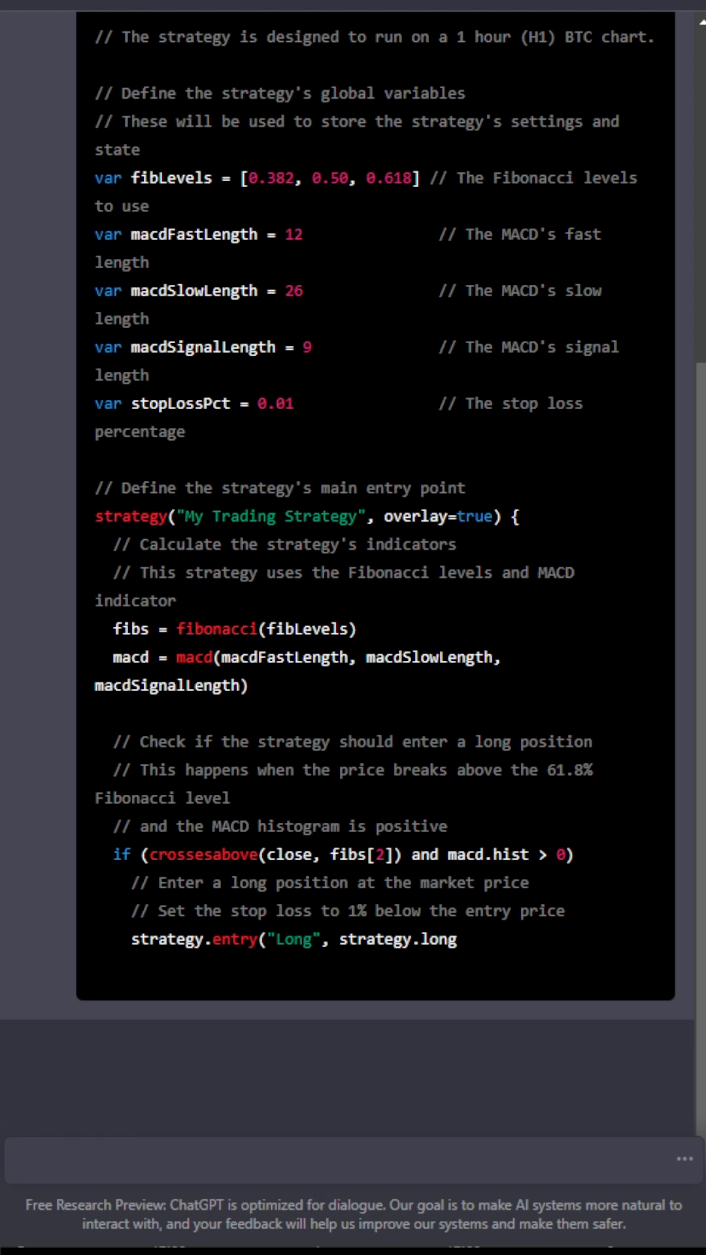
scroll(down, 3)
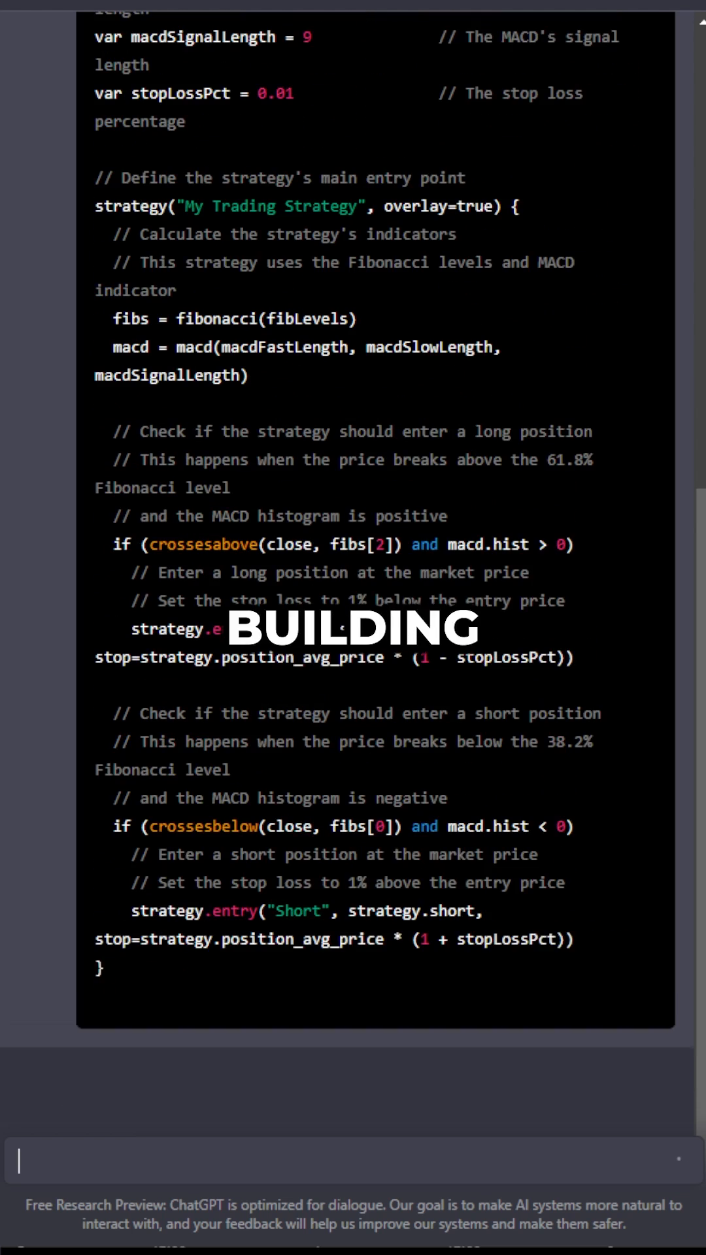
scroll(down, 3)
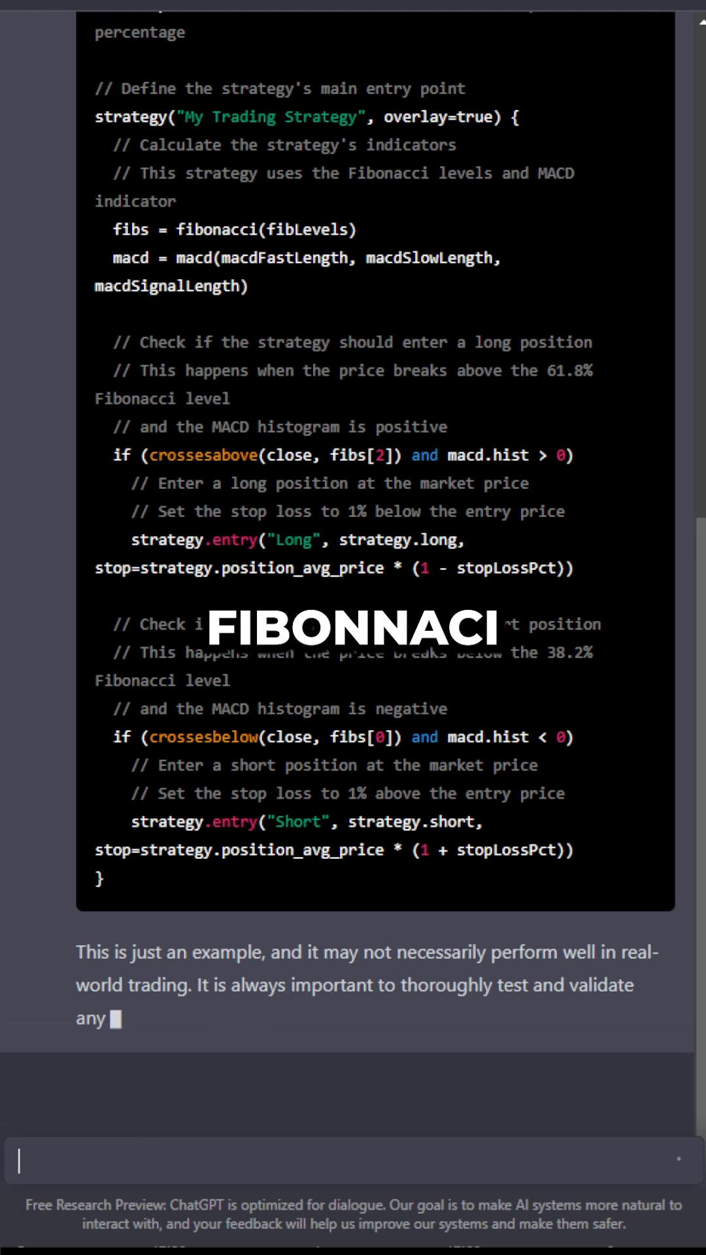